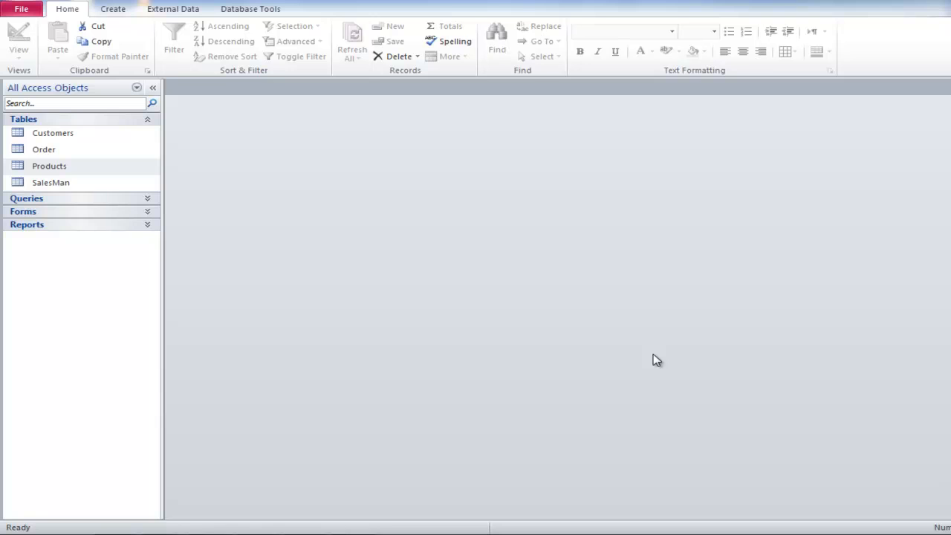
{"action": "mouse_move", "coordinate": [121, 176]}
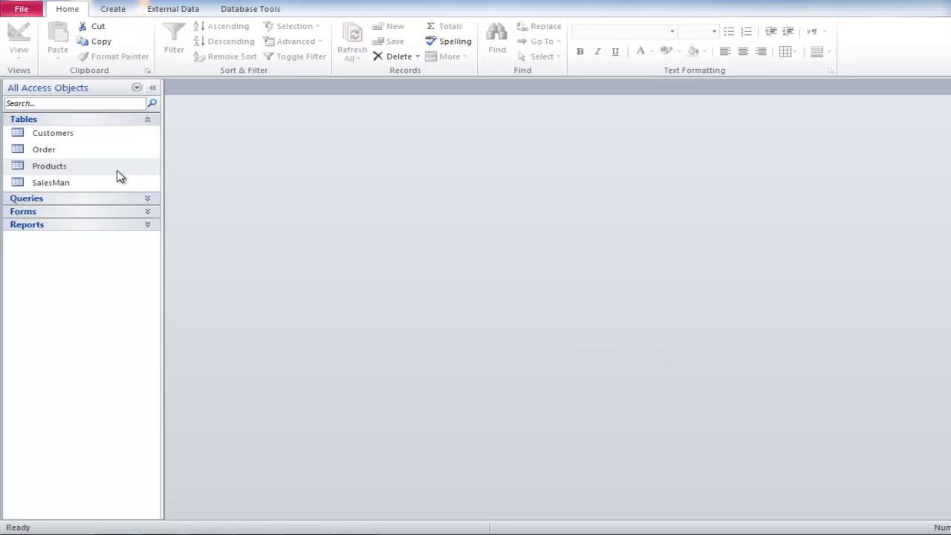
- Create a blank PivotChart form from the Products table via More Forms
{"action": "left_click", "coordinate": [113, 8]}
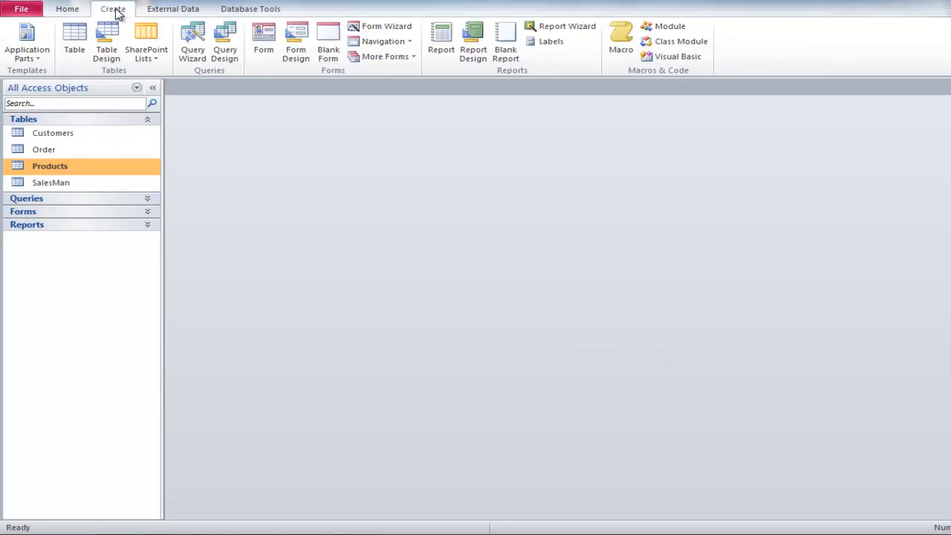
{"action": "left_click", "coordinate": [384, 57]}
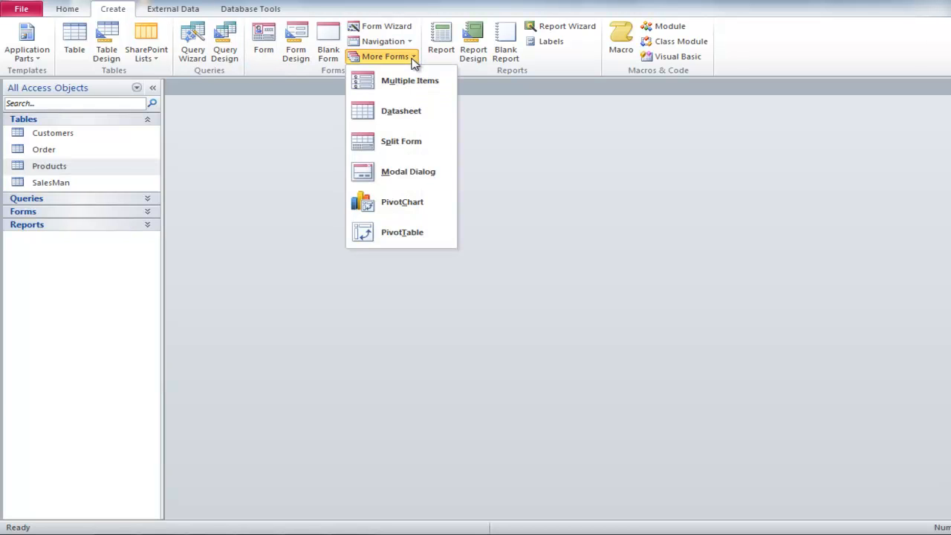
{"action": "left_click", "coordinate": [402, 202]}
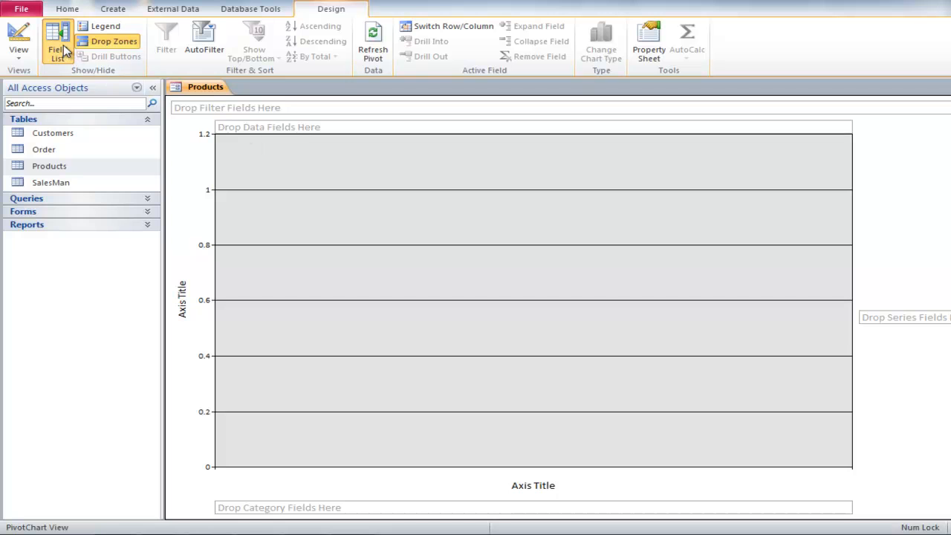
- Chart Sum of Profit per product, with Produts on the category axis
{"action": "left_click", "coordinate": [57, 45]}
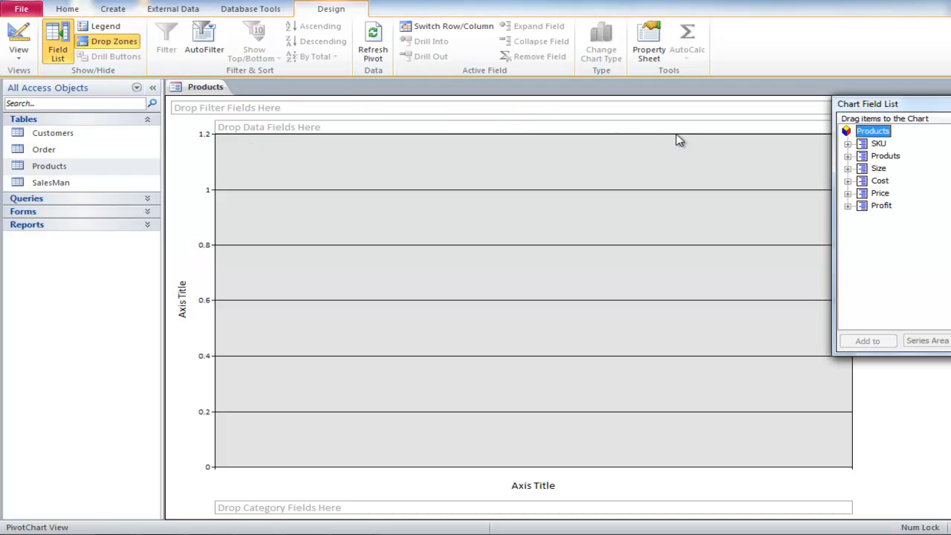
{"action": "mouse_move", "coordinate": [881, 162]}
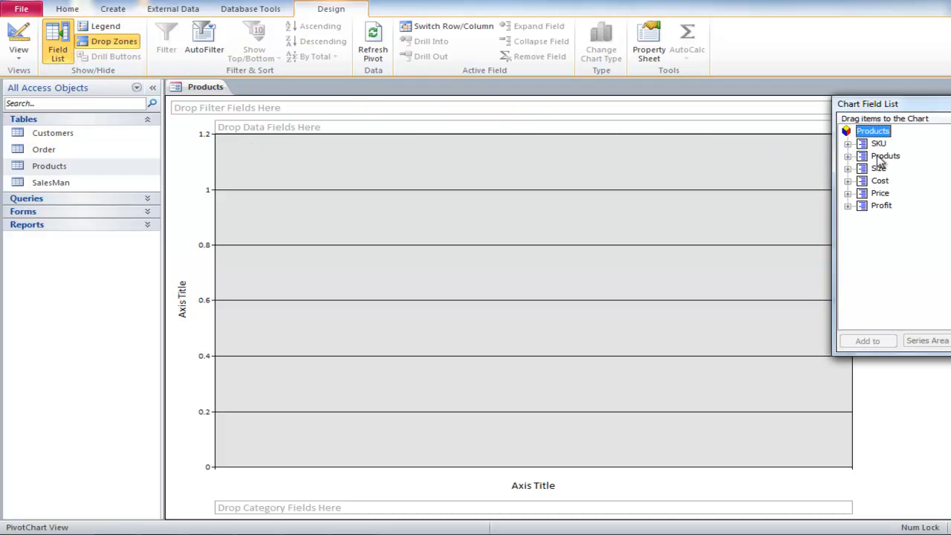
{"action": "left_click", "coordinate": [884, 156]}
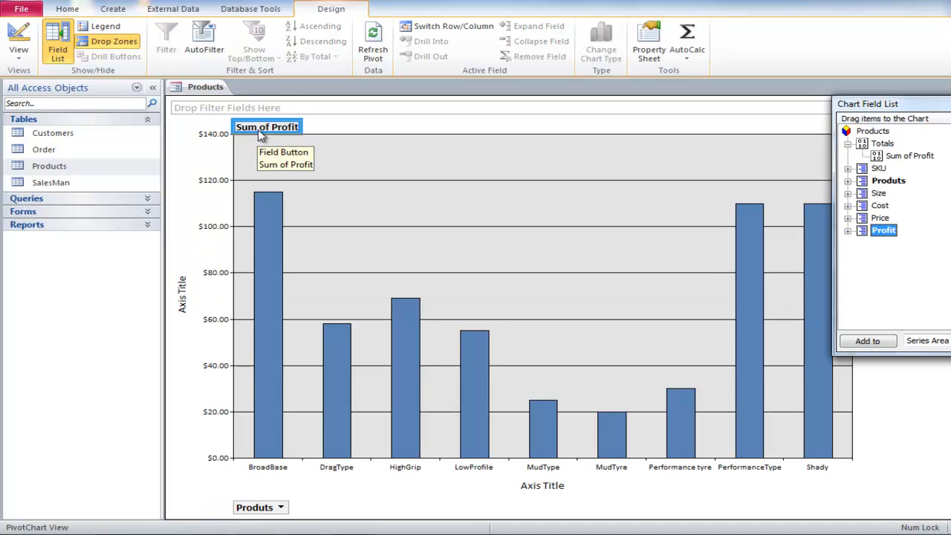
{"action": "mouse_move", "coordinate": [270, 146]}
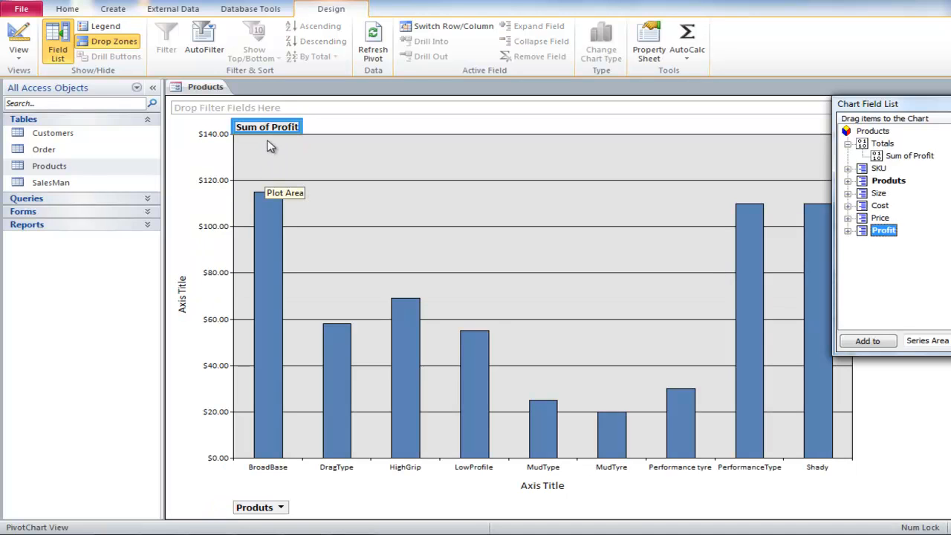
- Change the Profit summary from Sum to Average via AutoCalc
{"action": "right_click", "coordinate": [266, 127]}
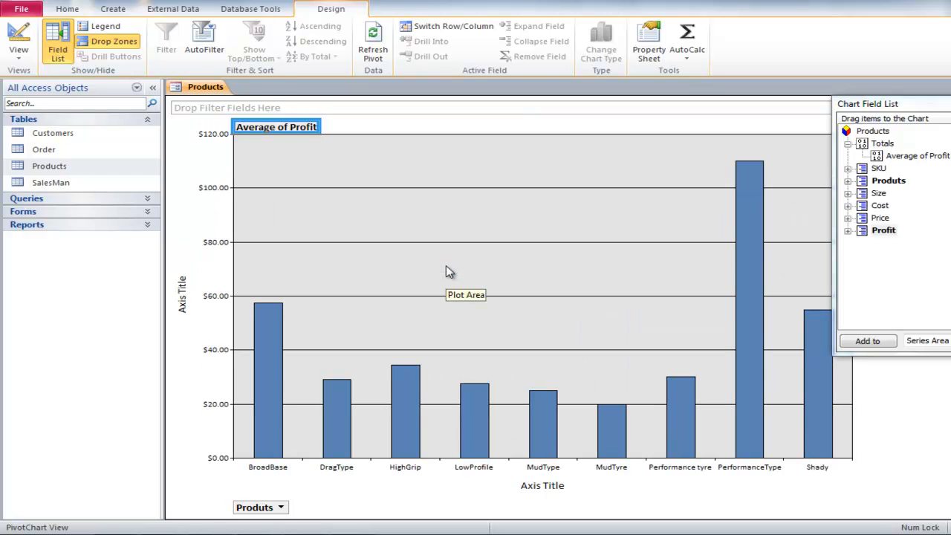
{"action": "mouse_move", "coordinate": [548, 260]}
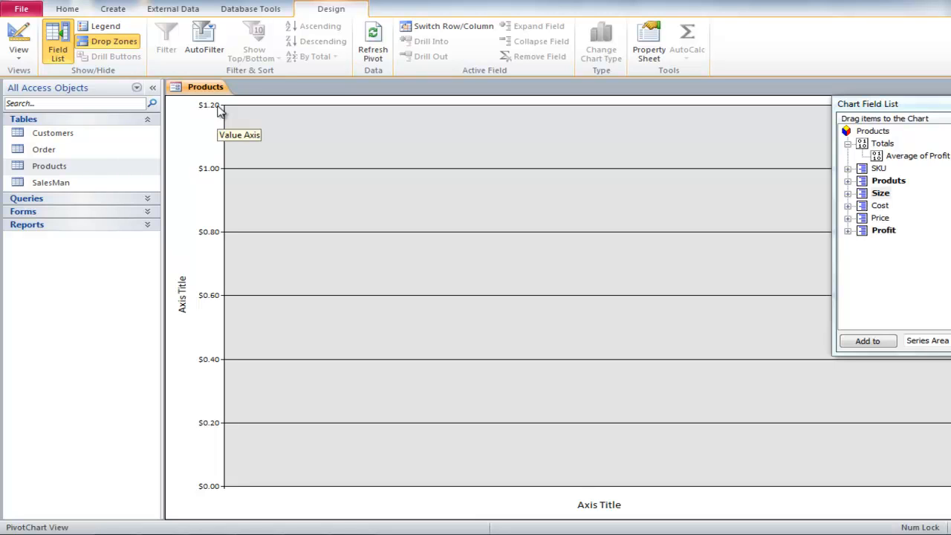
- Switch to Design View and back to PivotChart View with the Size filter shown
{"action": "left_click", "coordinate": [19, 38]}
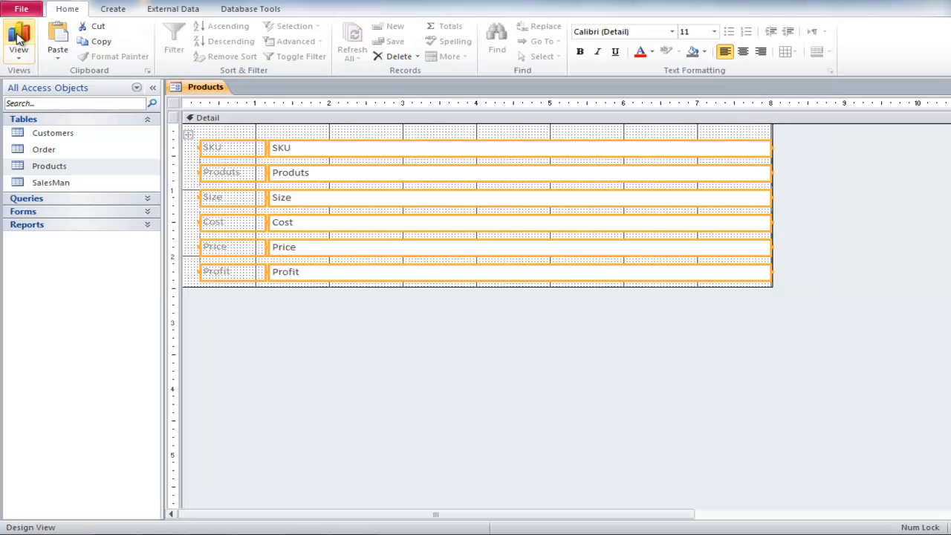
{"action": "left_click", "coordinate": [19, 41]}
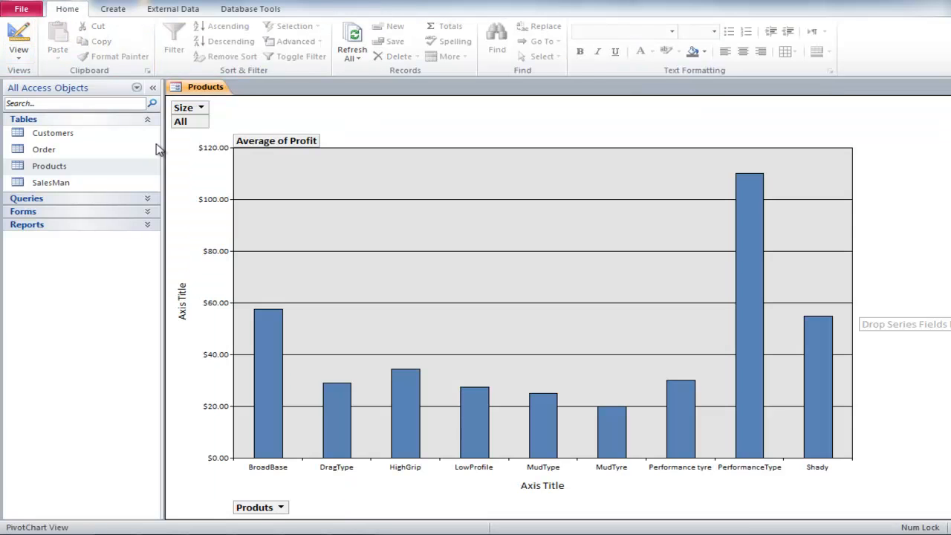
{"action": "left_click", "coordinate": [332, 8]}
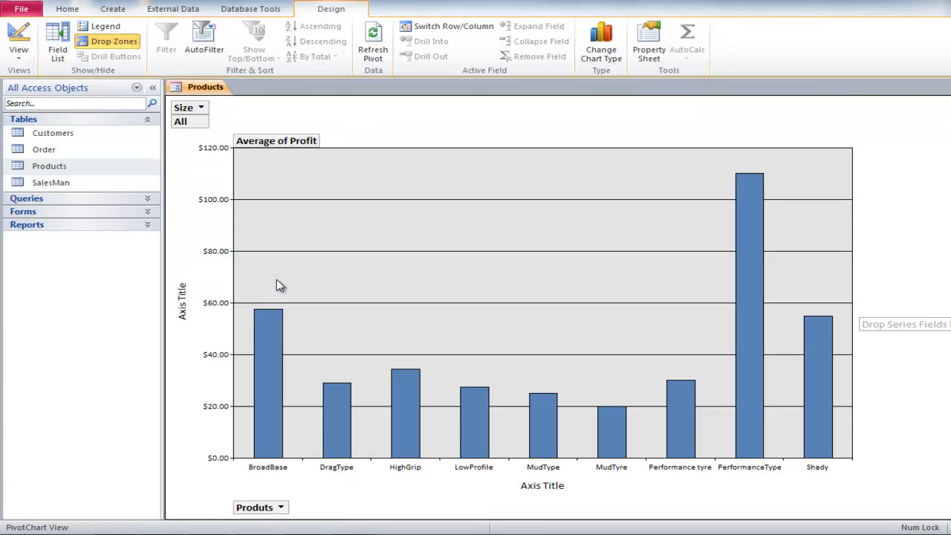
{"action": "left_click", "coordinate": [200, 107]}
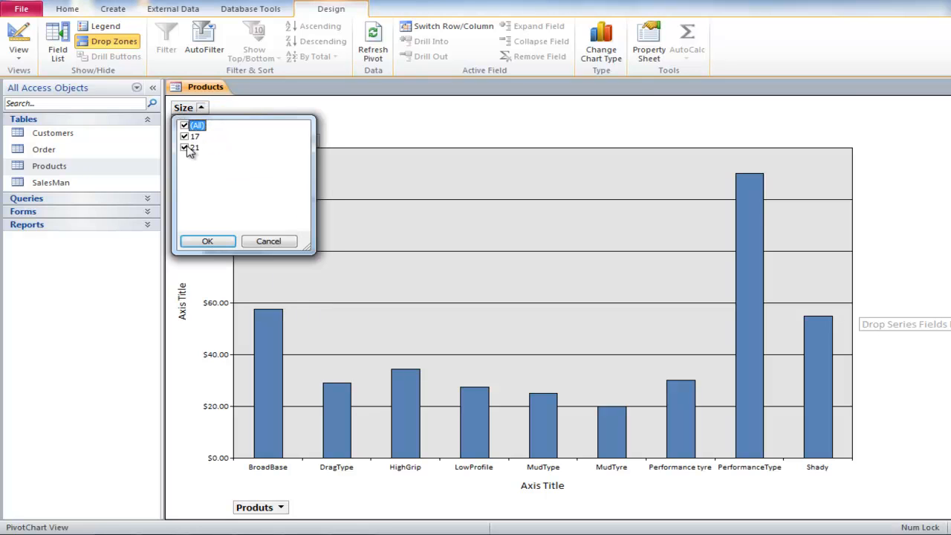
{"action": "left_click", "coordinate": [208, 241]}
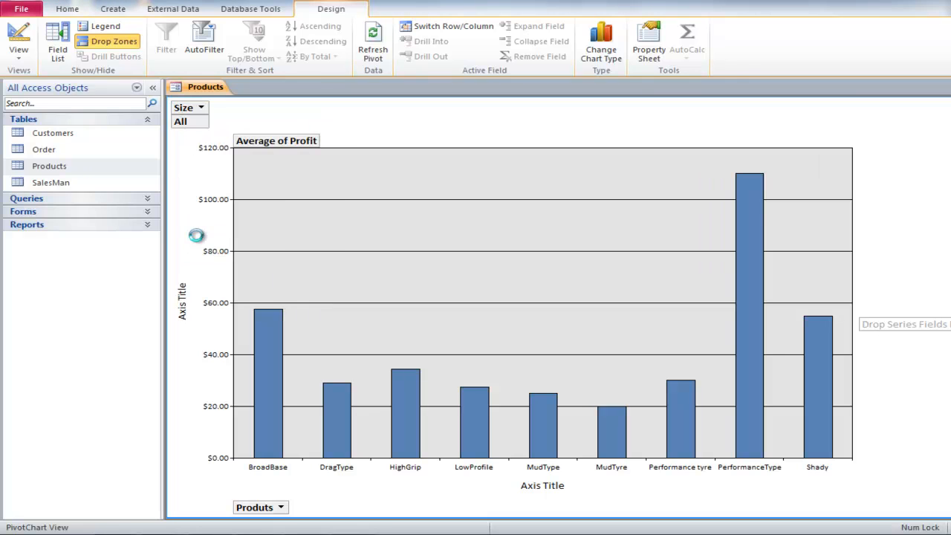